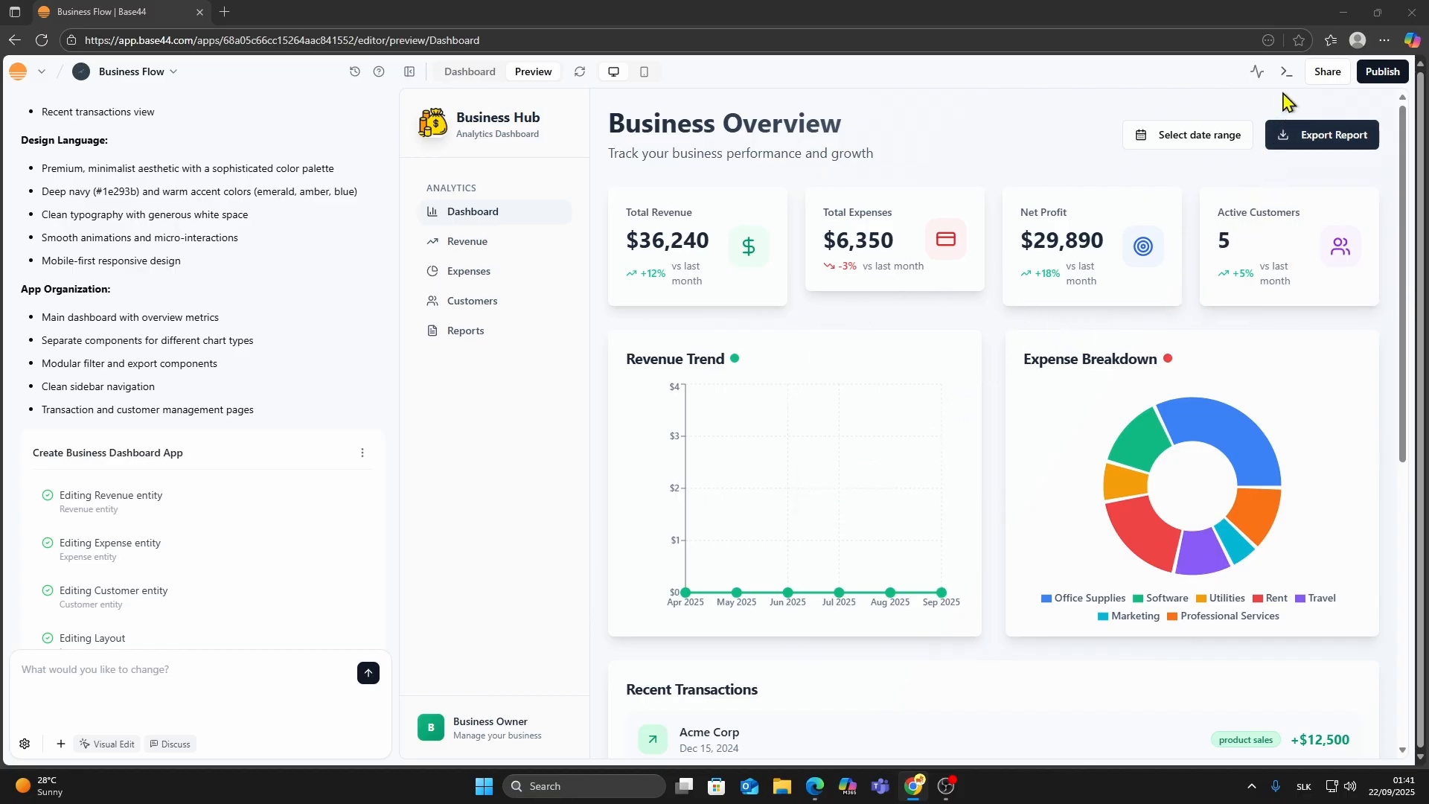
# Open the Business Flow app's code workspace listing Pages, Components, Entities and Layout.js
pyautogui.click(1286, 72)
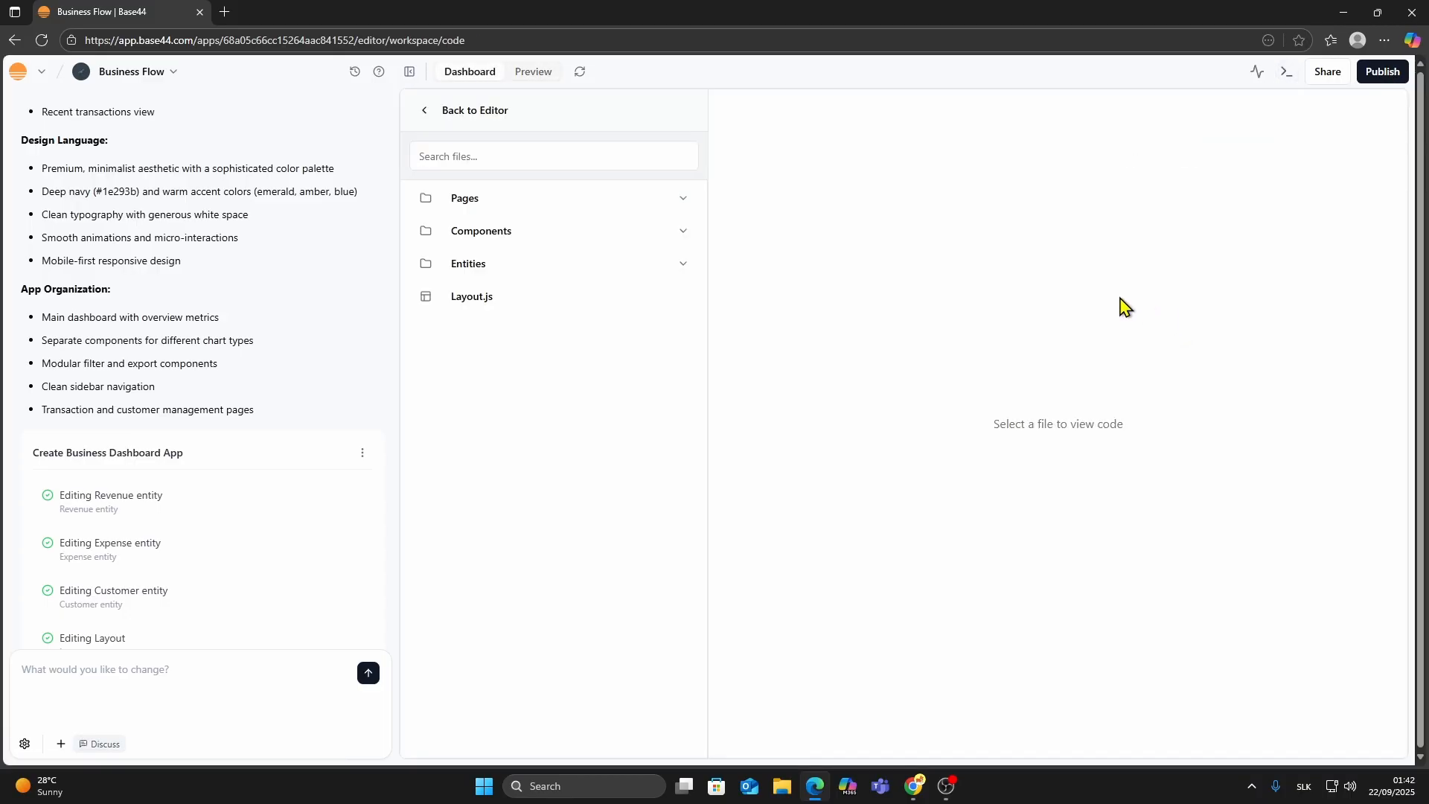
pyautogui.moveTo(528, 216)
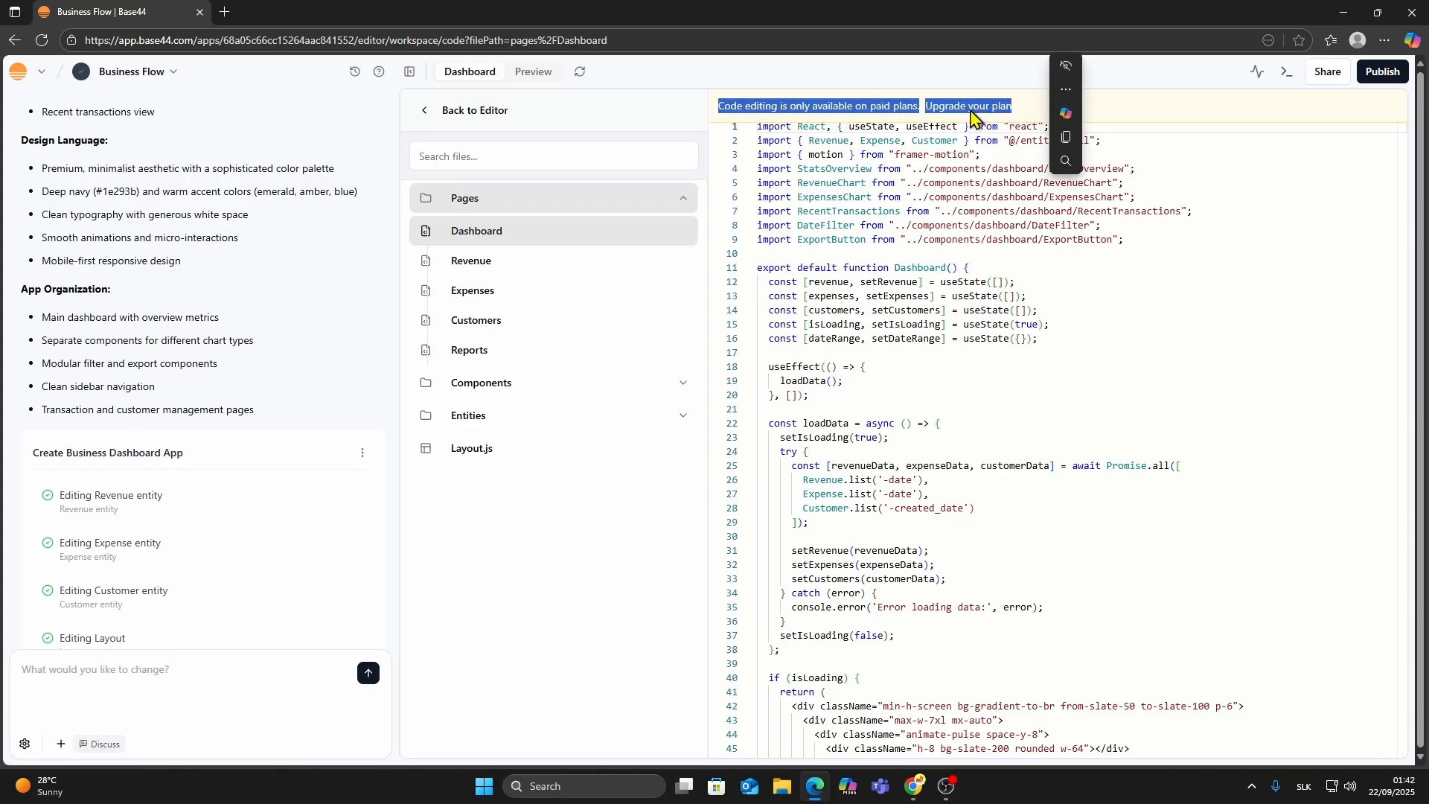
# Copy the Dashboard page code, then open the RevenueChart component under Components > dashboard
pyautogui.click(967, 106)
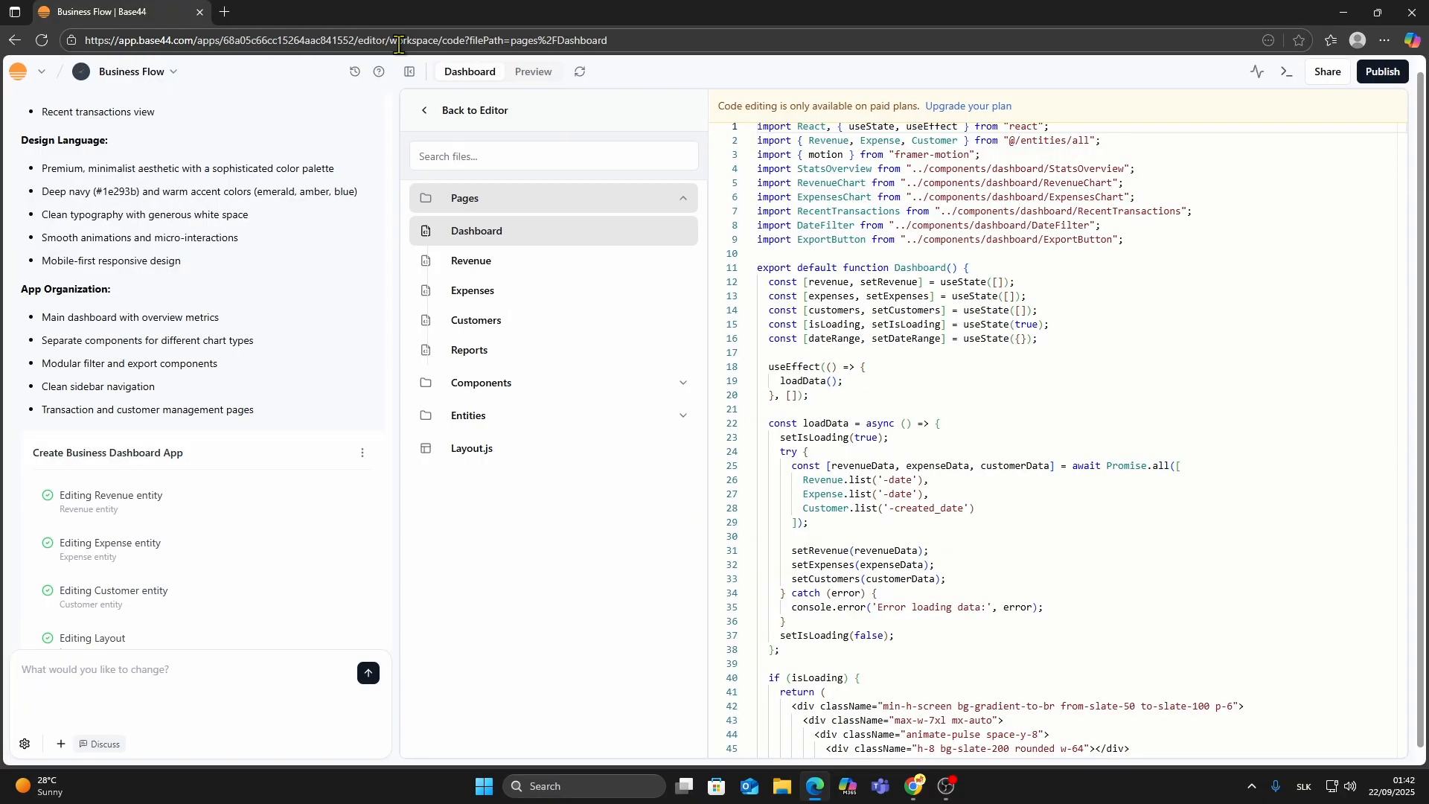
pyautogui.scroll(-3)
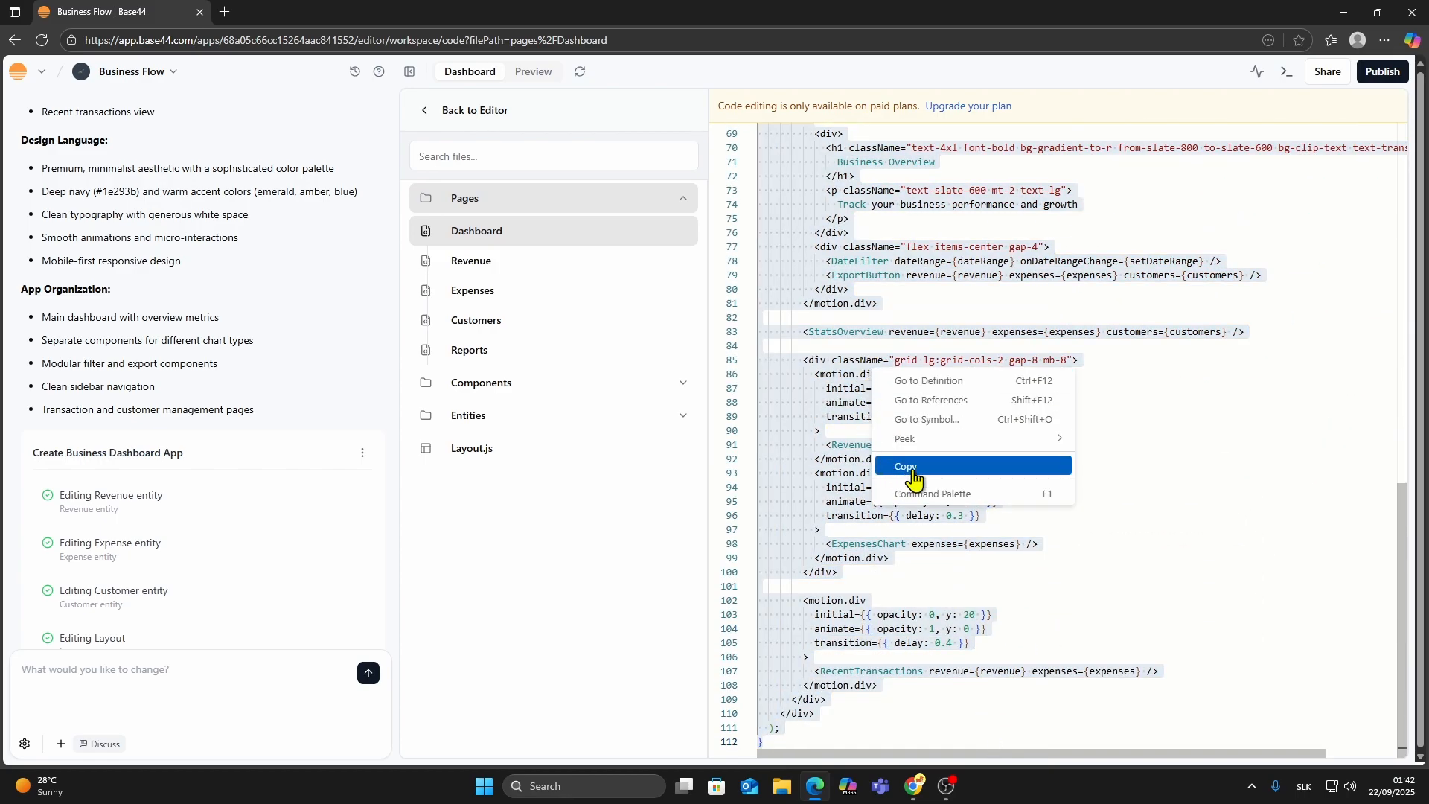
pyautogui.click(482, 447)
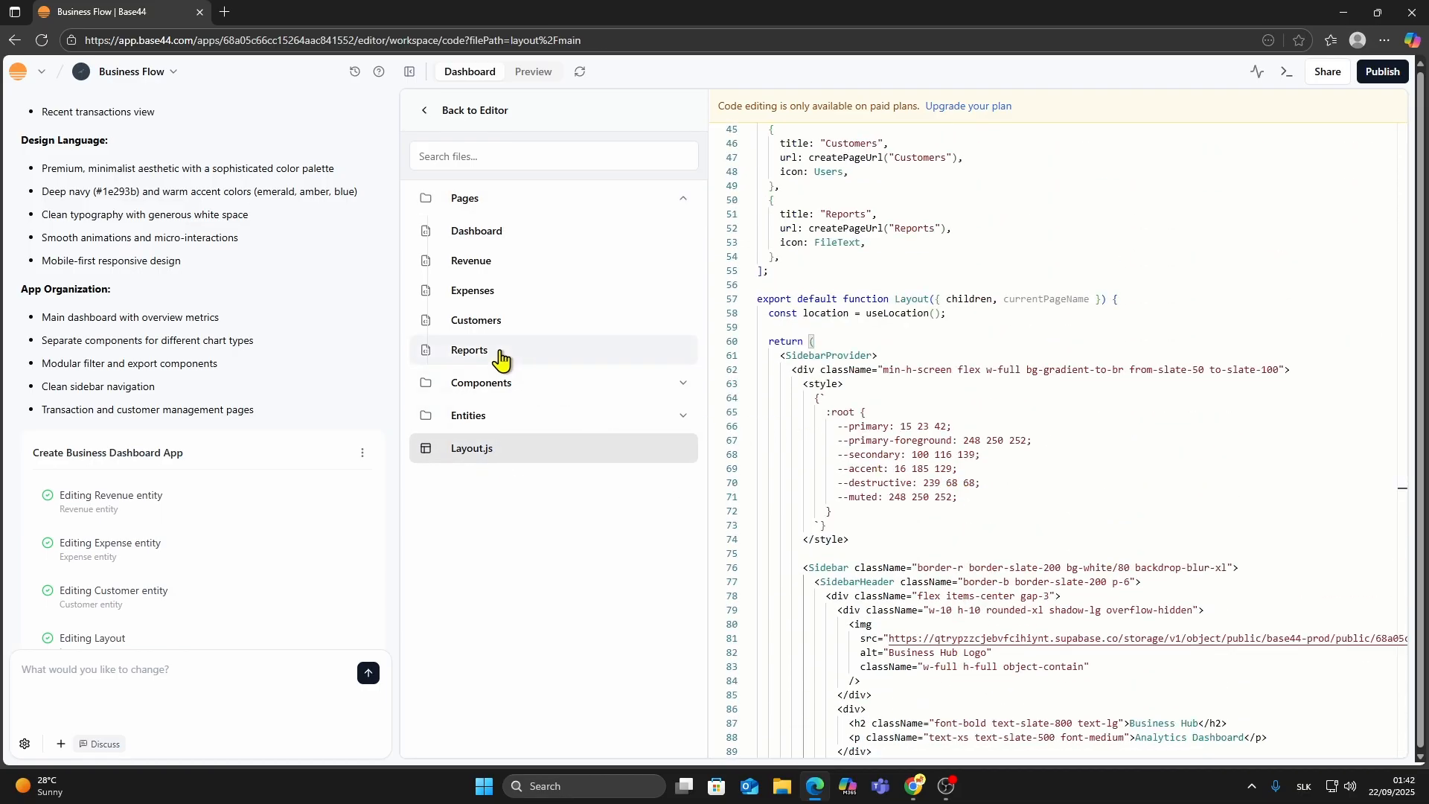
pyautogui.click(468, 415)
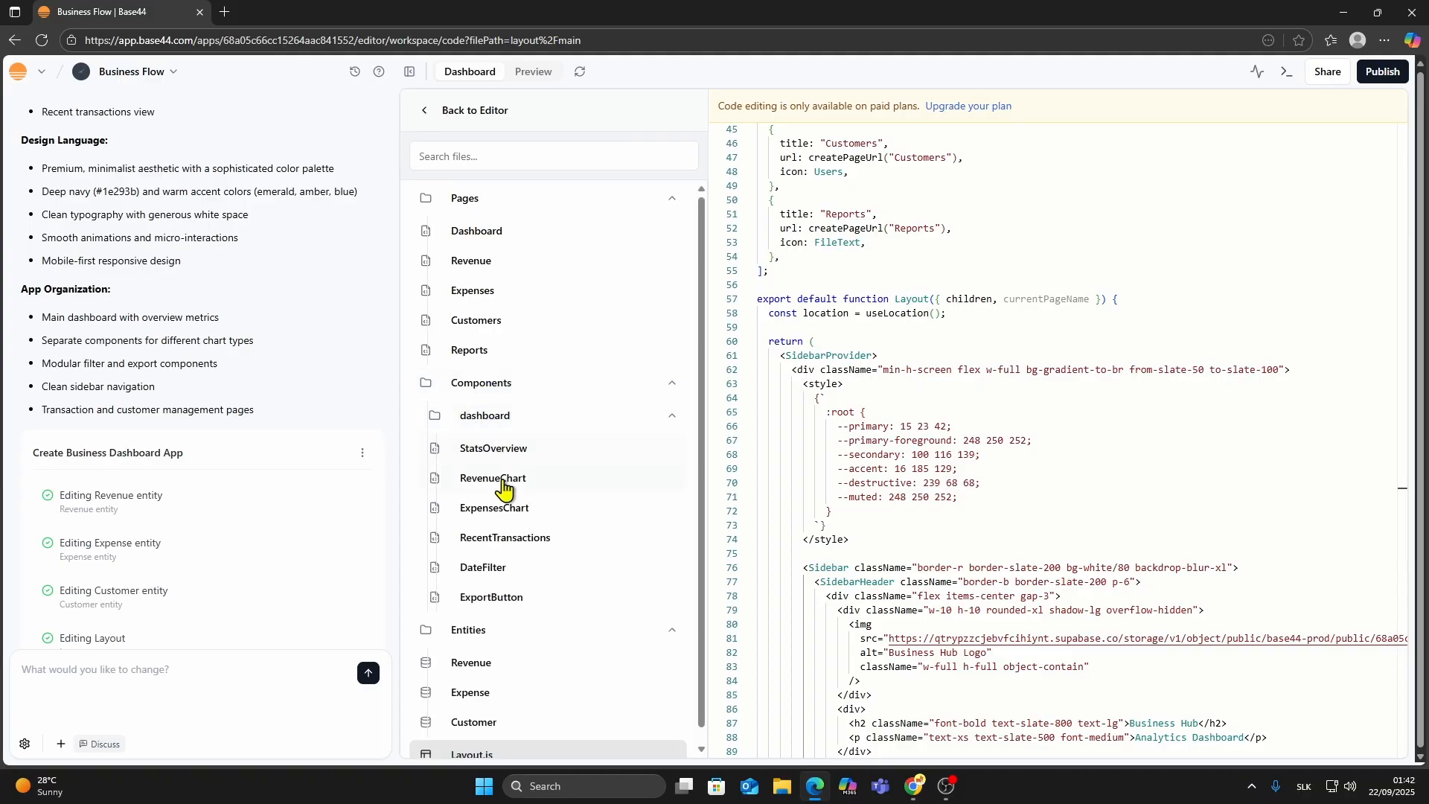
pyautogui.click(493, 477)
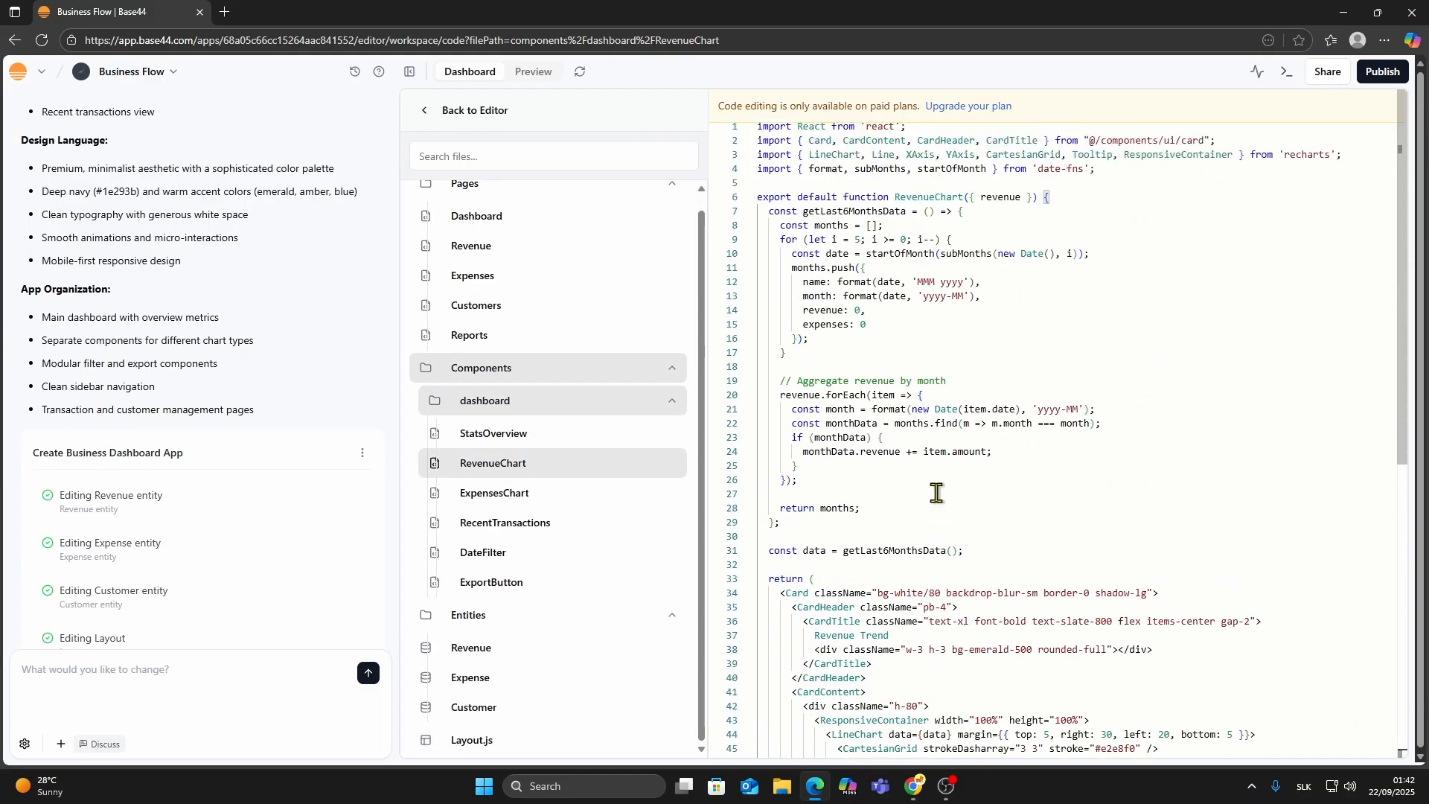
# Choose Export project as ZIP from the top-bar options menu
pyautogui.click(1286, 72)
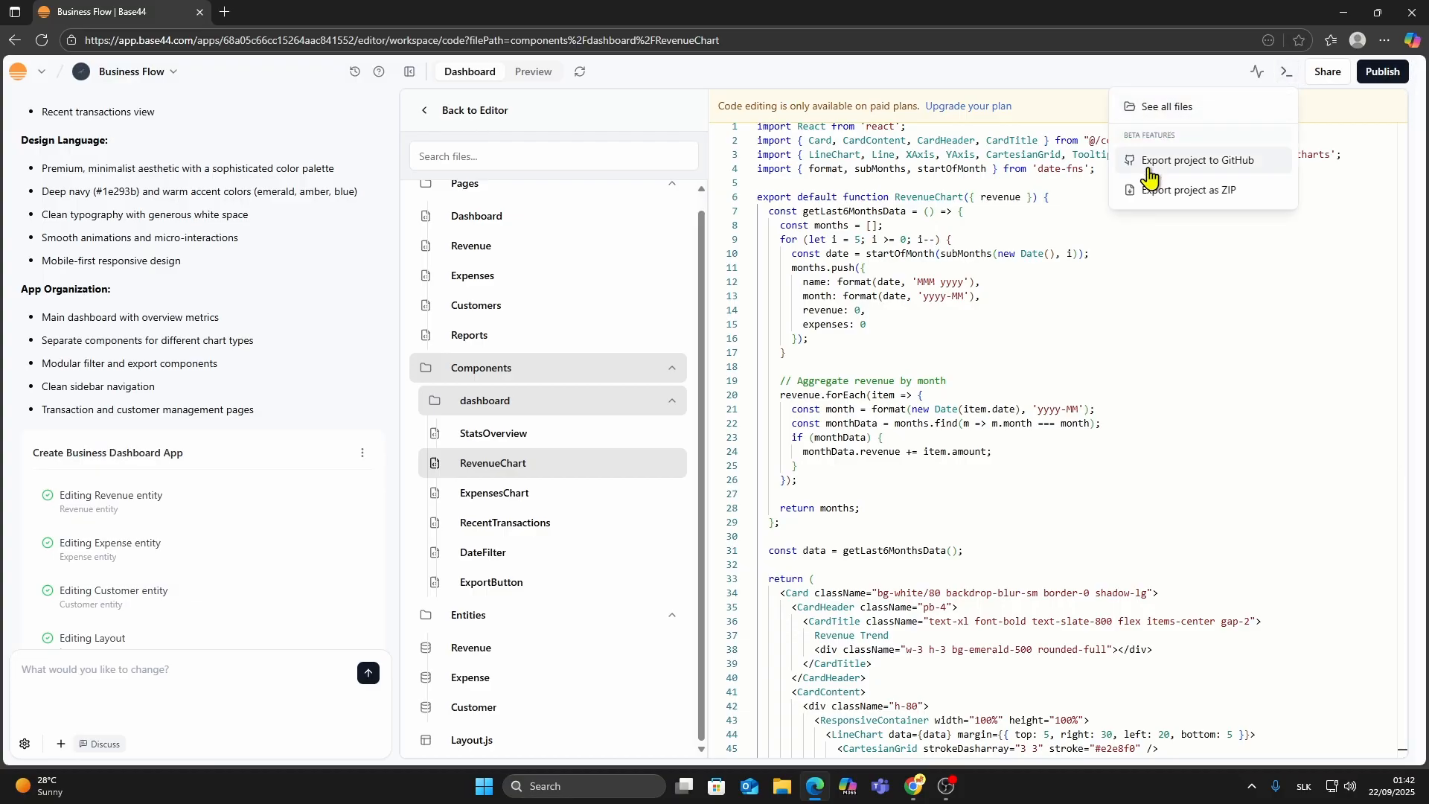
pyautogui.moveTo(1168, 174)
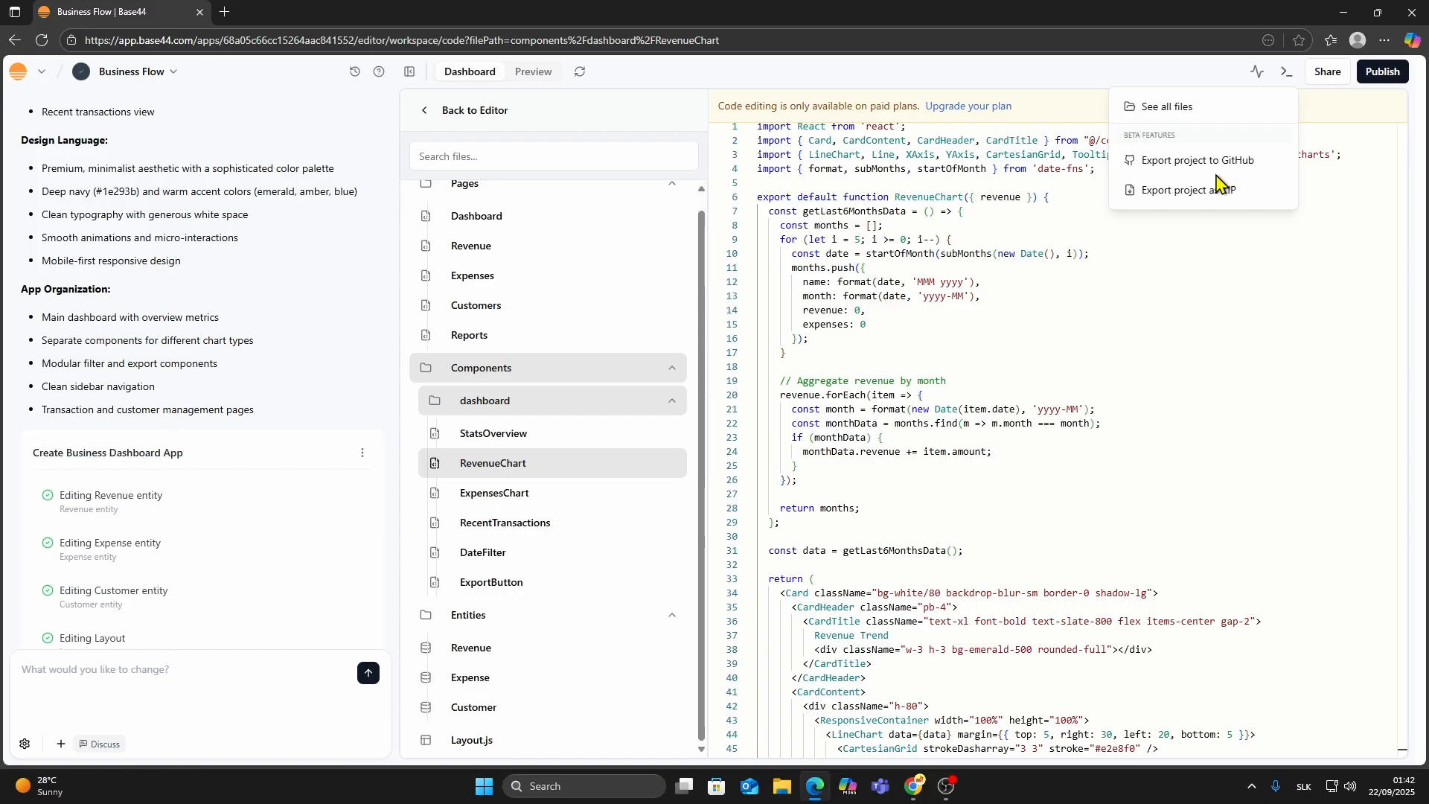
pyautogui.click(1189, 189)
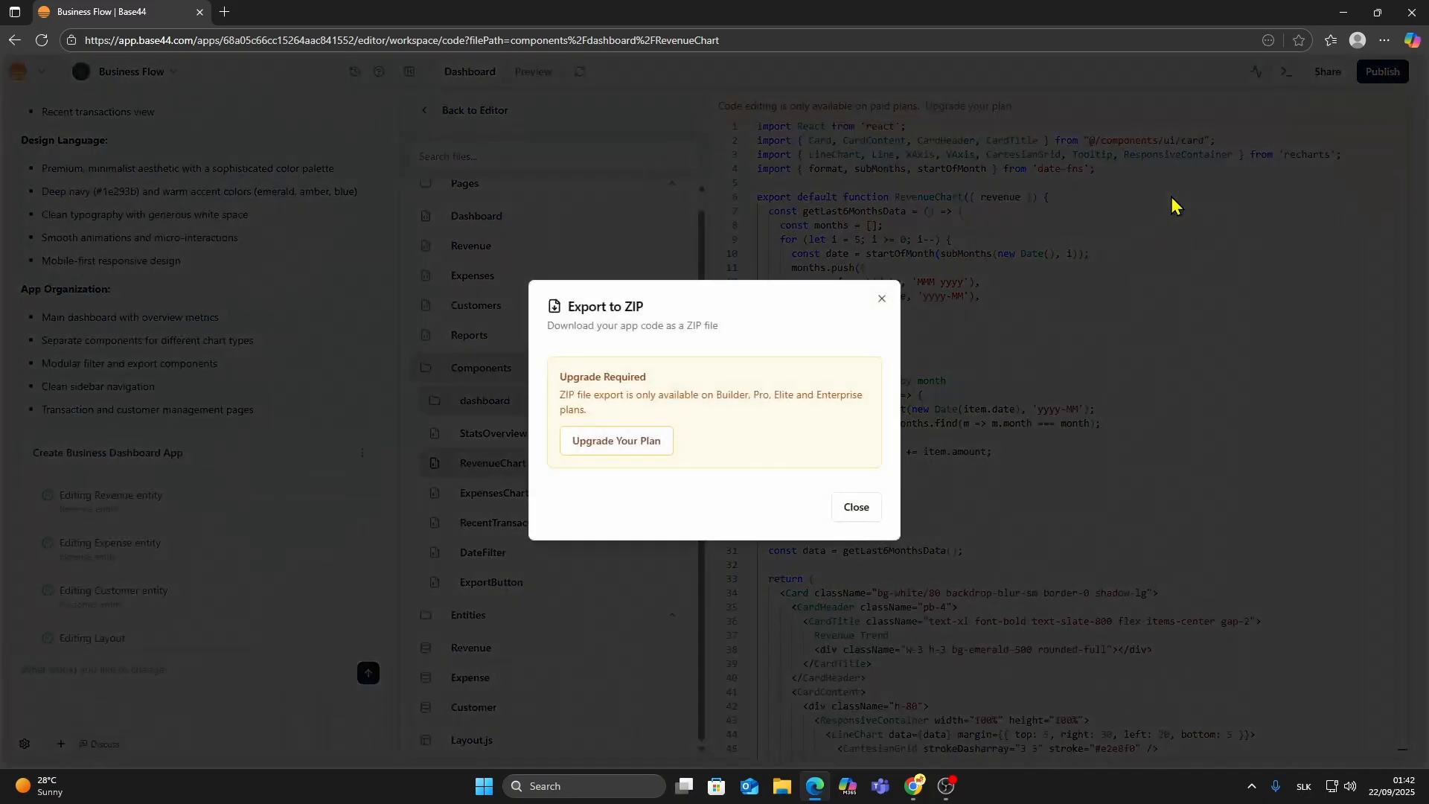
# Dismiss the upgrade-required Export to ZIP dialog to return to RevenueChart code
pyautogui.doubleClick(582, 306)
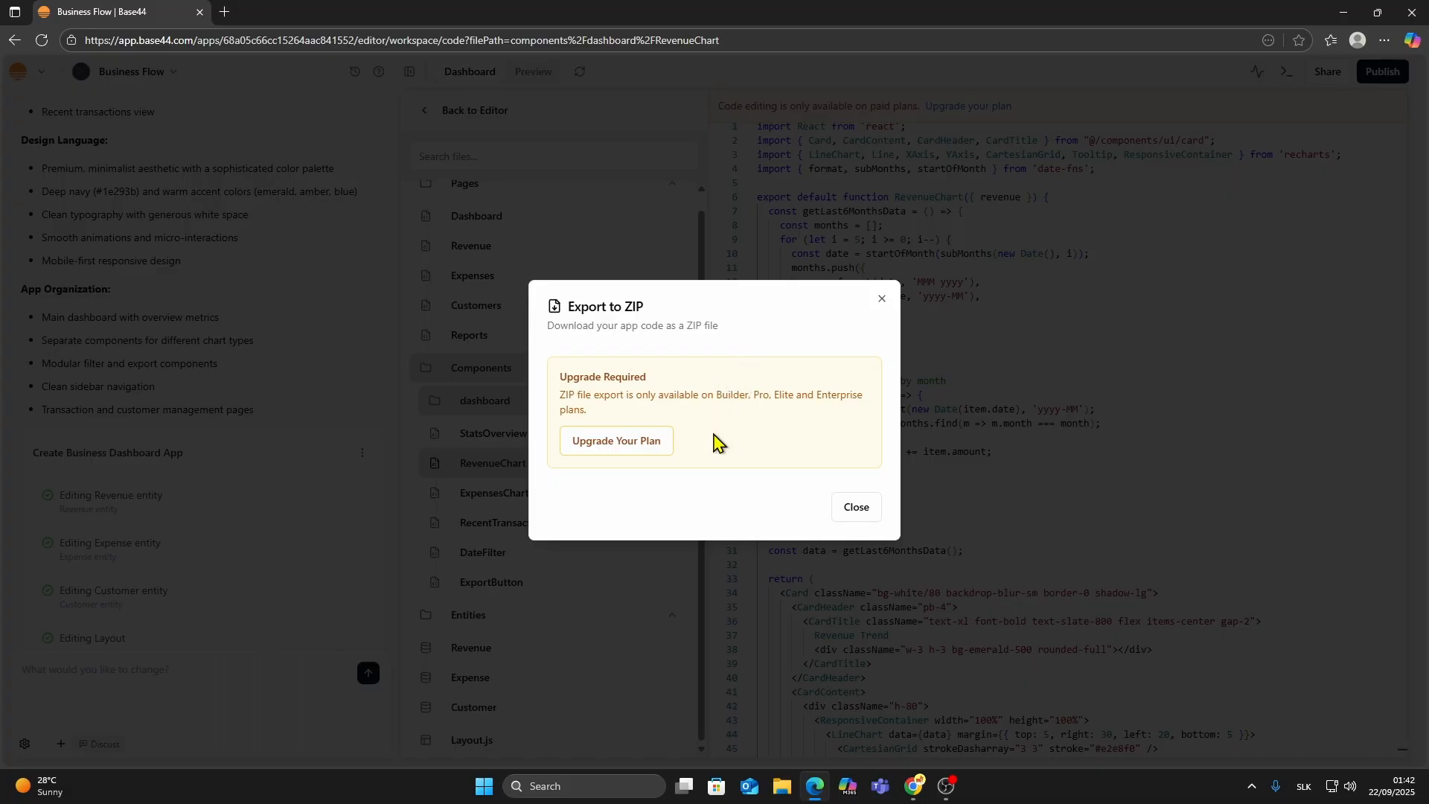
pyautogui.moveTo(719, 446)
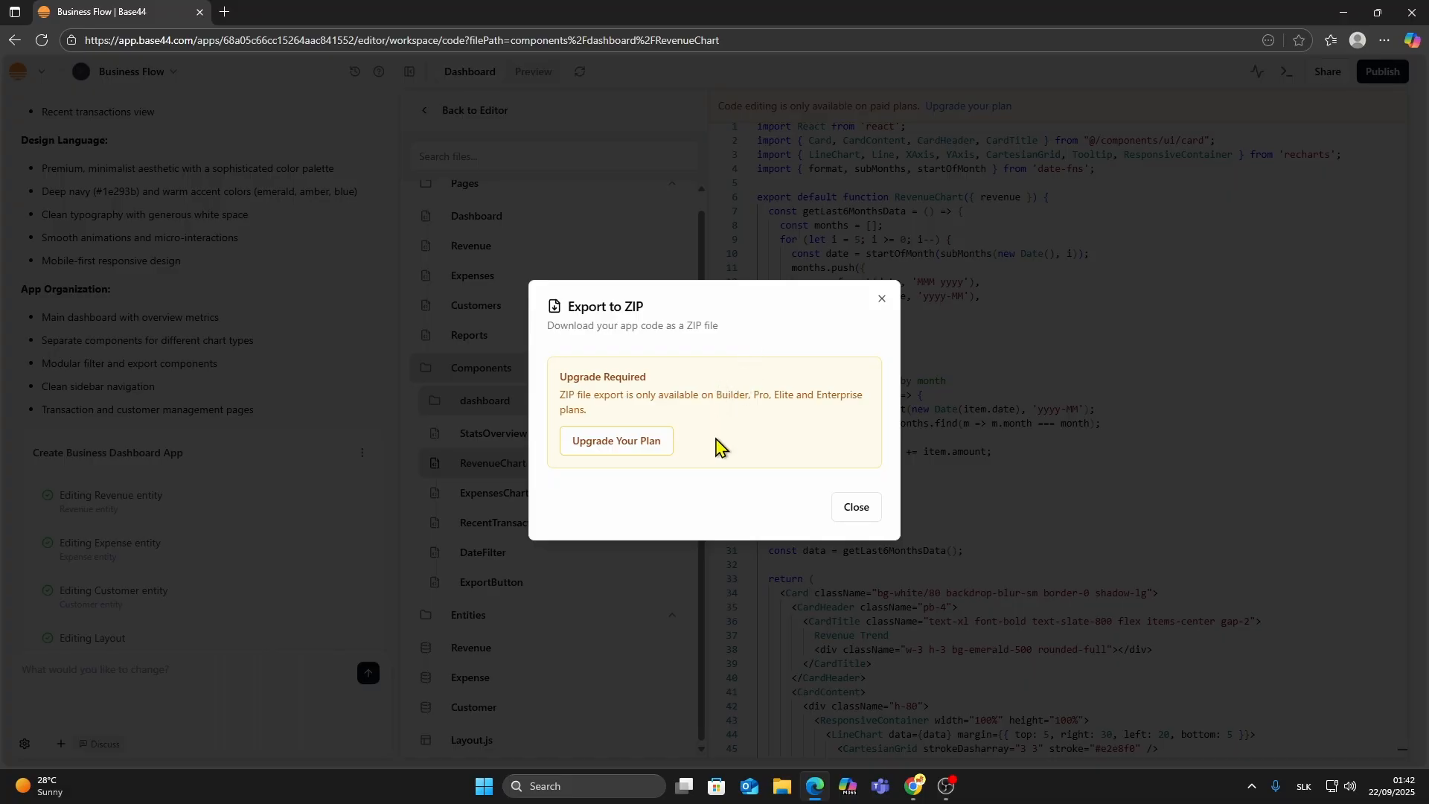
pyautogui.click(855, 507)
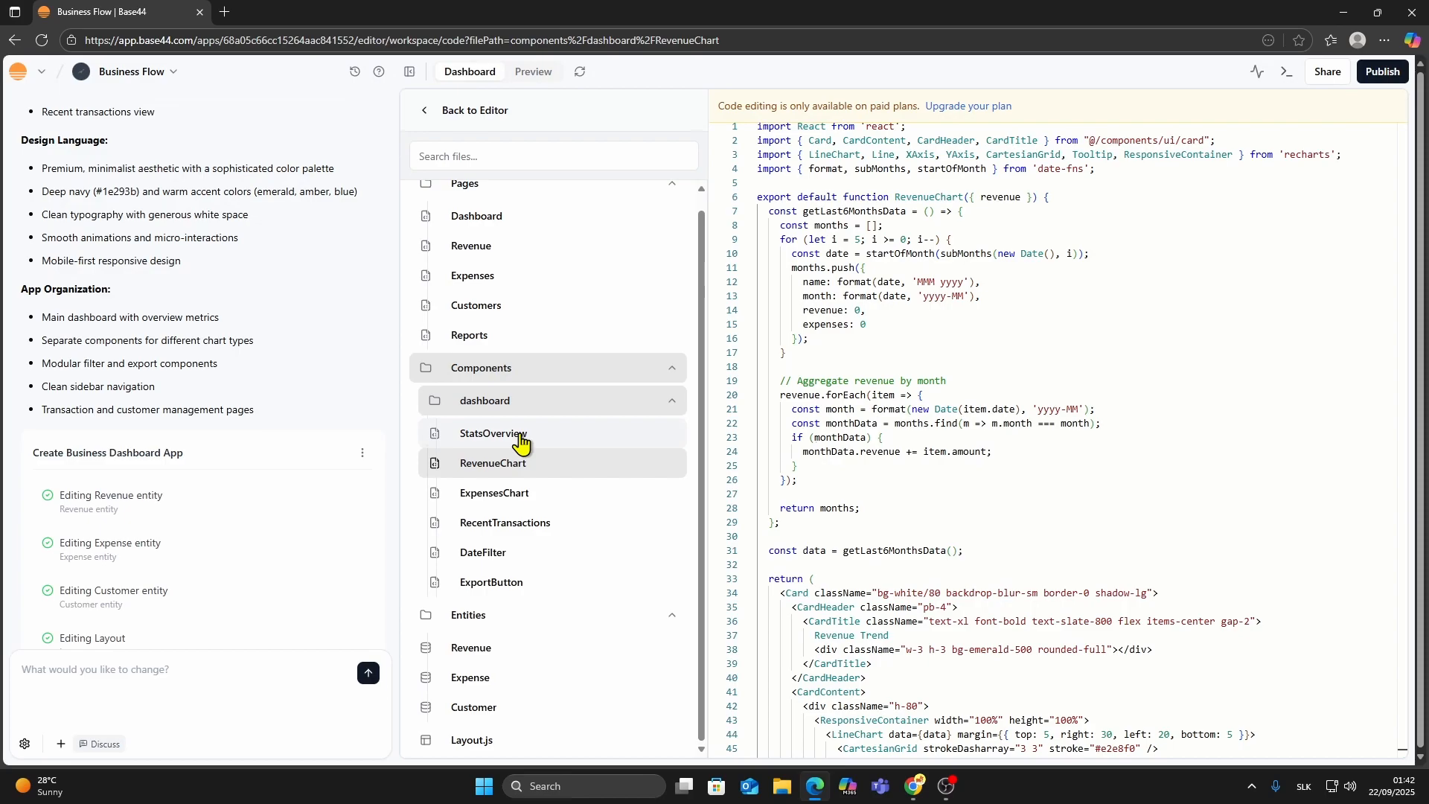